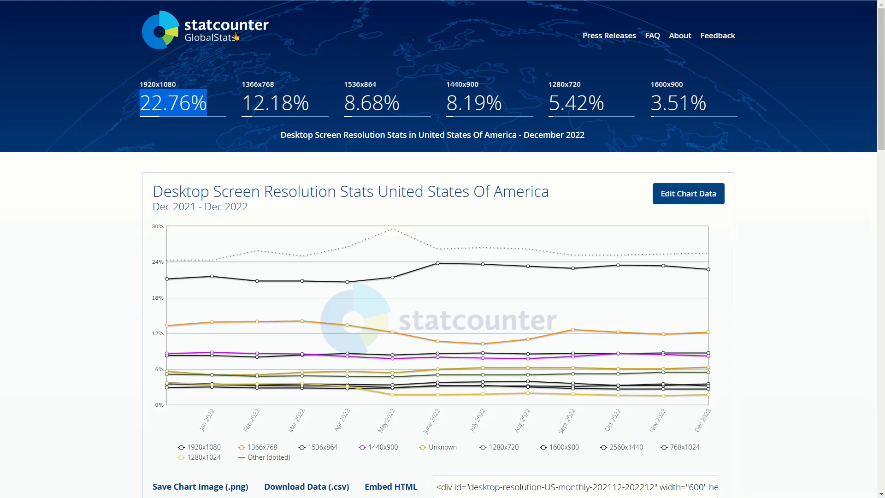
mouse_move(218, 85)
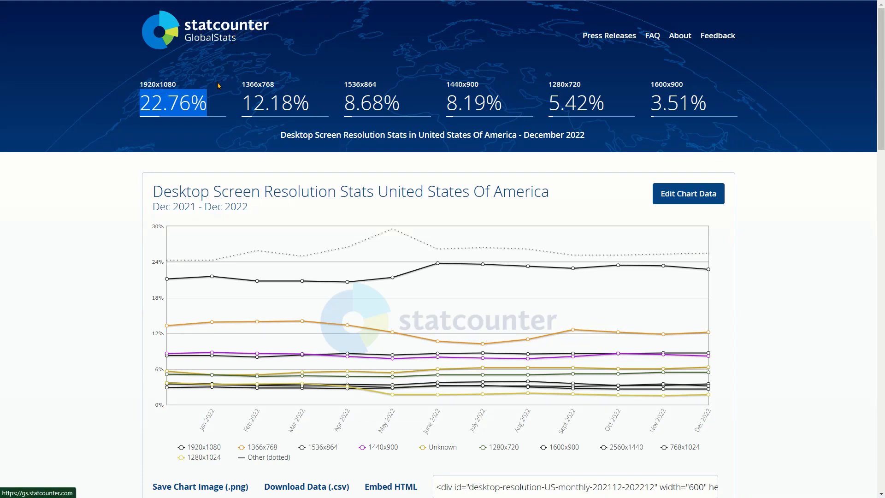
mouse_move(171, 127)
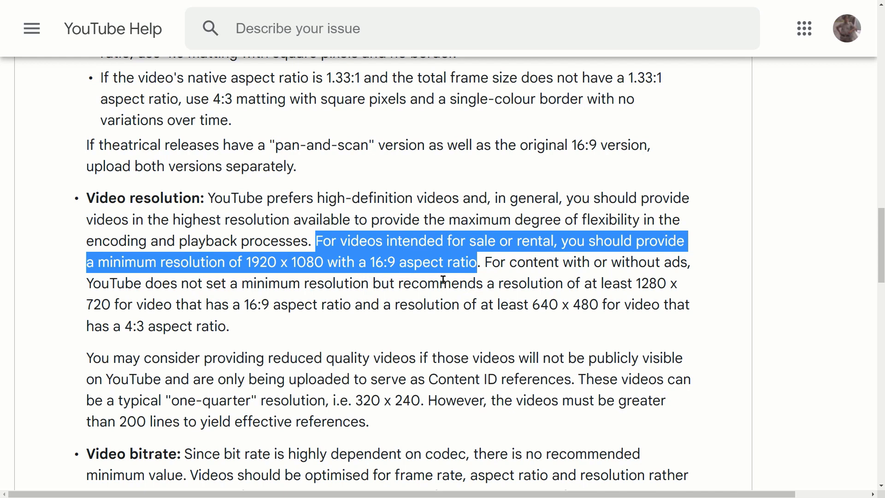
mouse_move(491, 276)
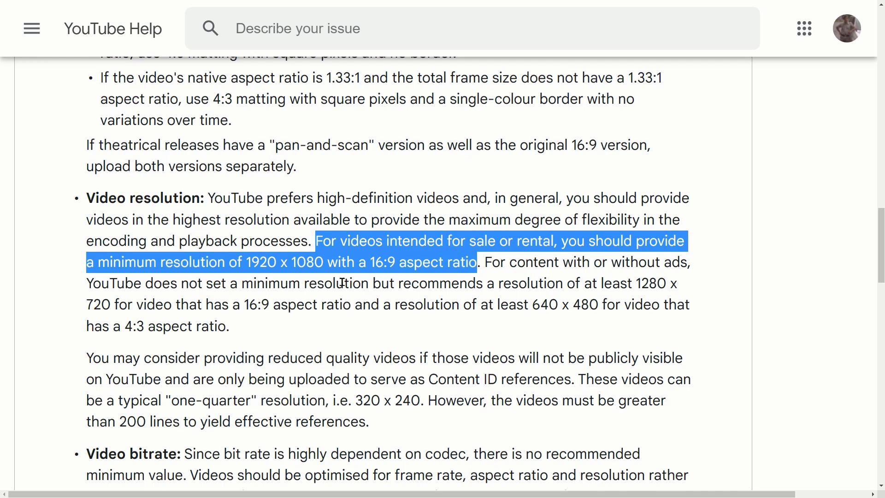
- Scroll the YouTube Help article down to the 16:9 resolutions and 4K–8K playback note
scroll("down", 3)
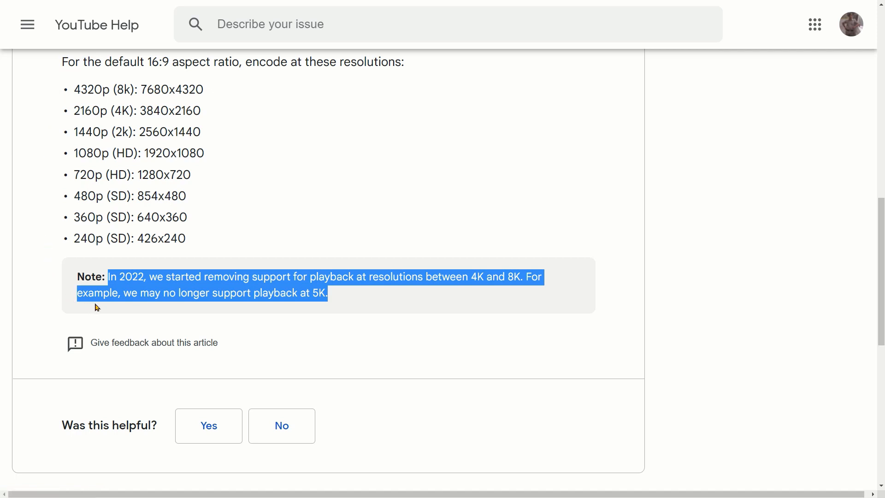
mouse_move(185, 314)
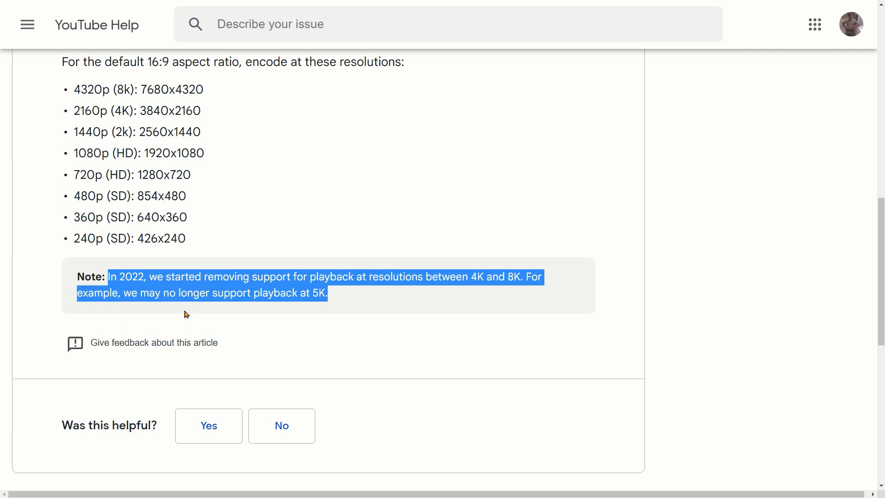
mouse_move(299, 315)
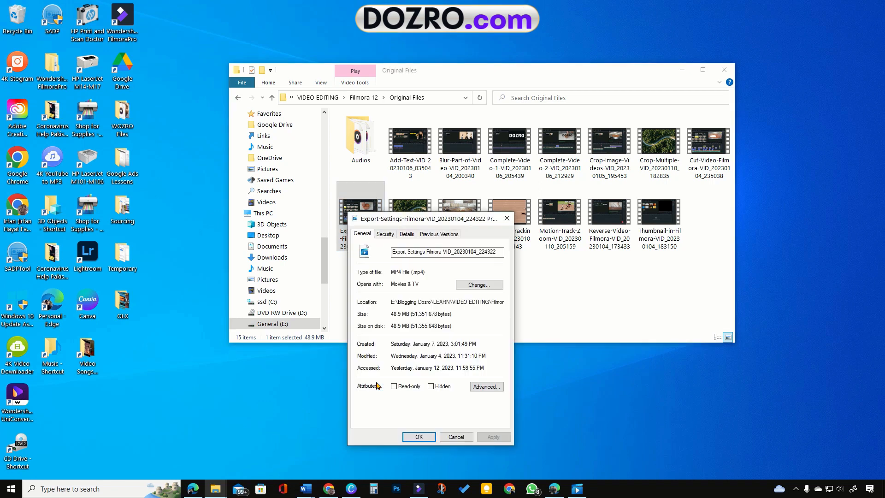
- Show the MP4's 1920x1080 frame size and 23.38 fps frame rate in Properties Details
left_click(406, 234)
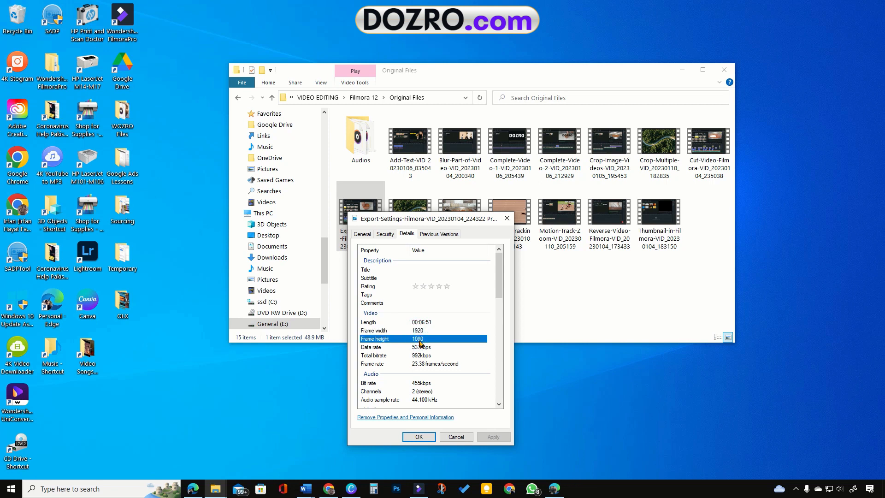
mouse_move(416, 366)
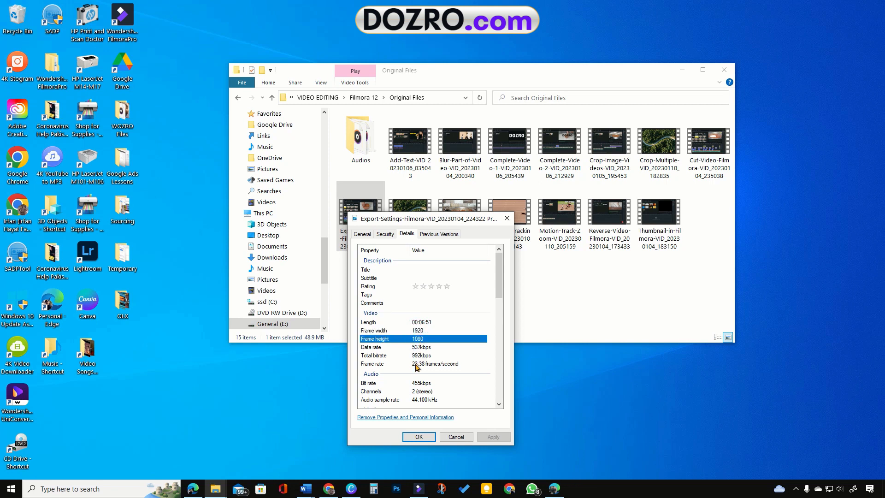
left_click(423, 364)
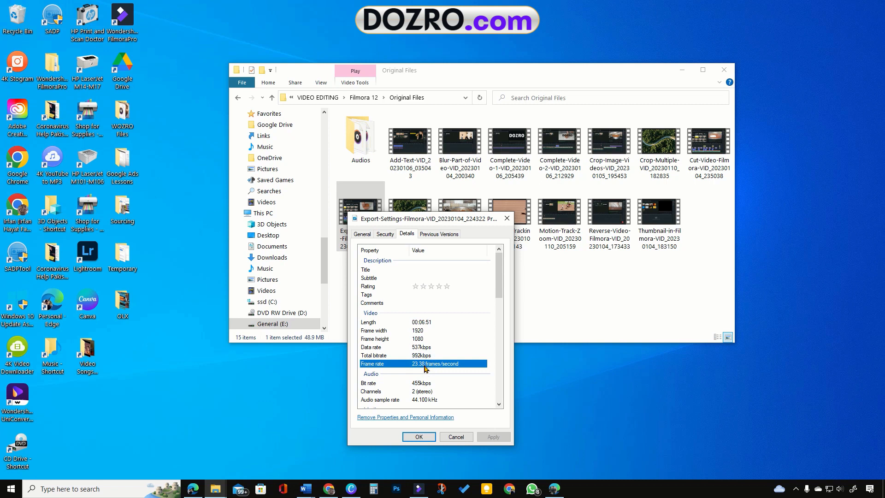
left_click(421, 383)
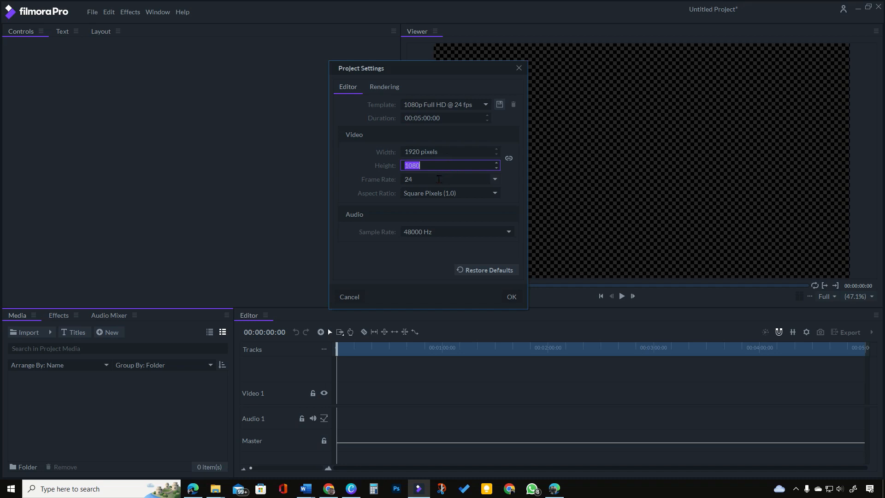
left_click(445, 179)
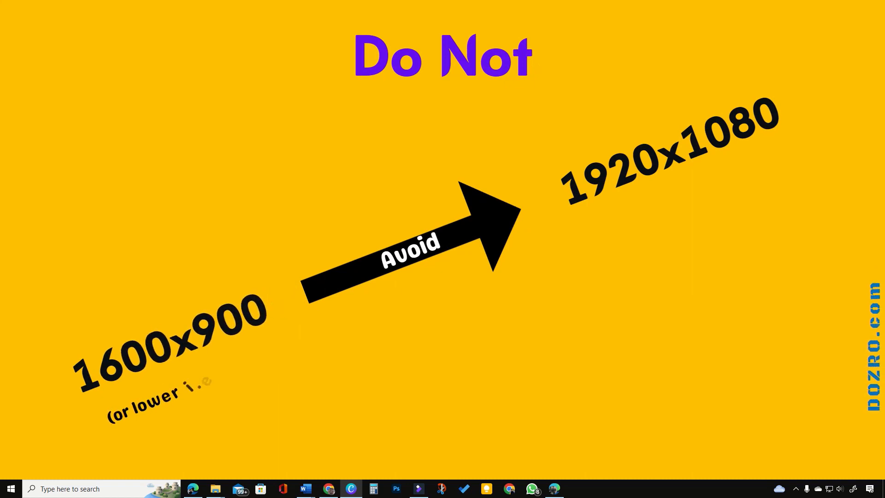
- Finish the caption under 1600x900 with 'i.e 1280x720)'
type("I280x720)")
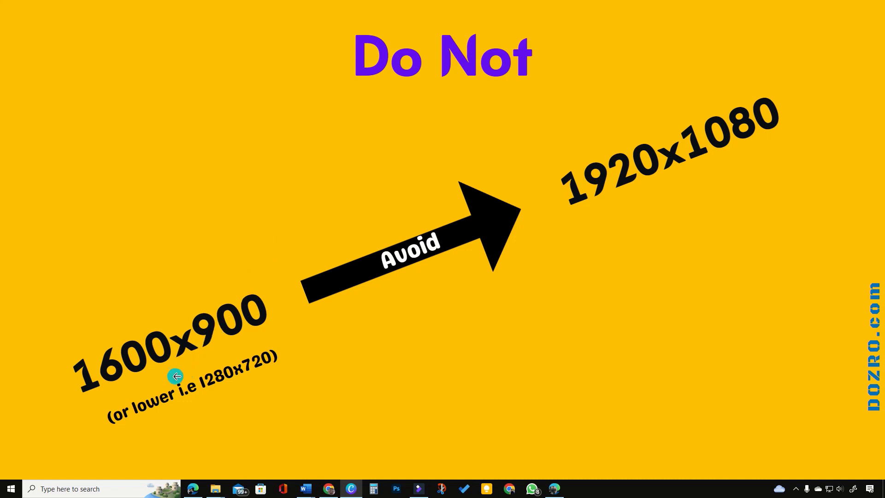
mouse_move(225, 371)
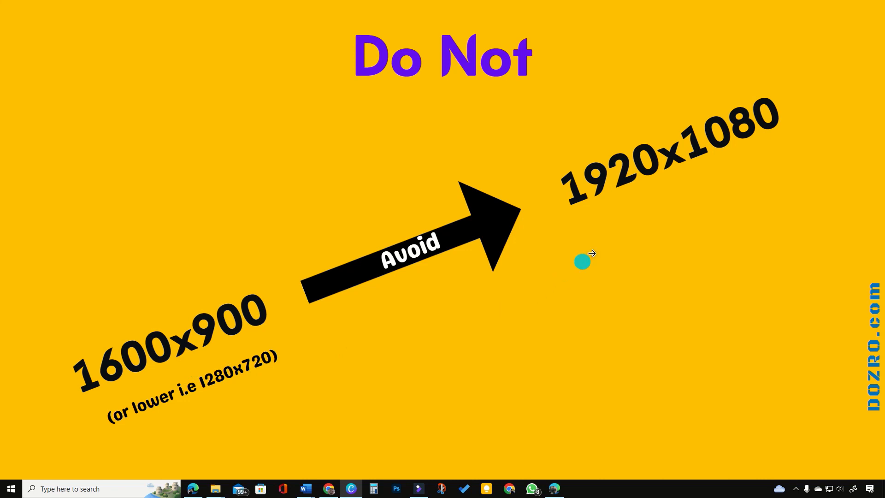
mouse_move(695, 184)
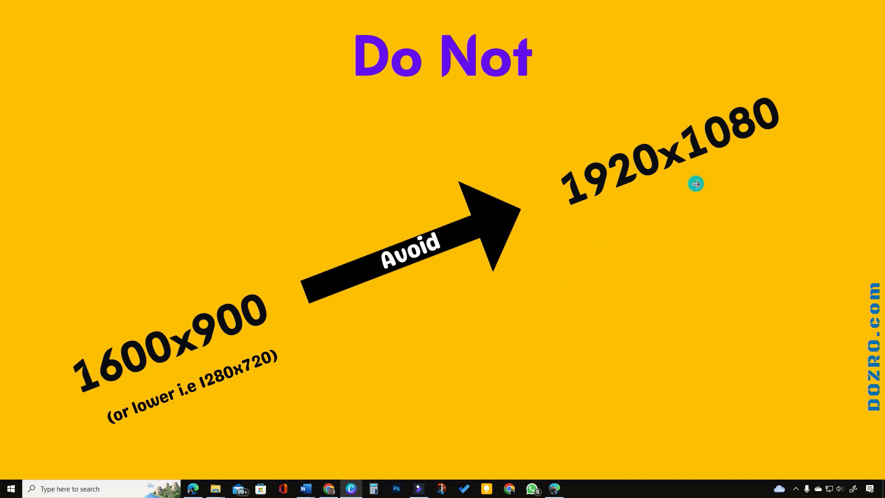
mouse_move(686, 193)
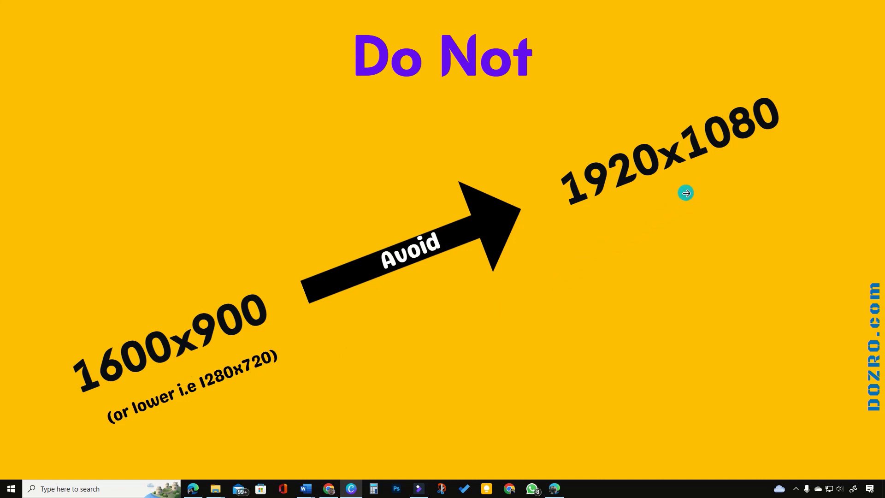